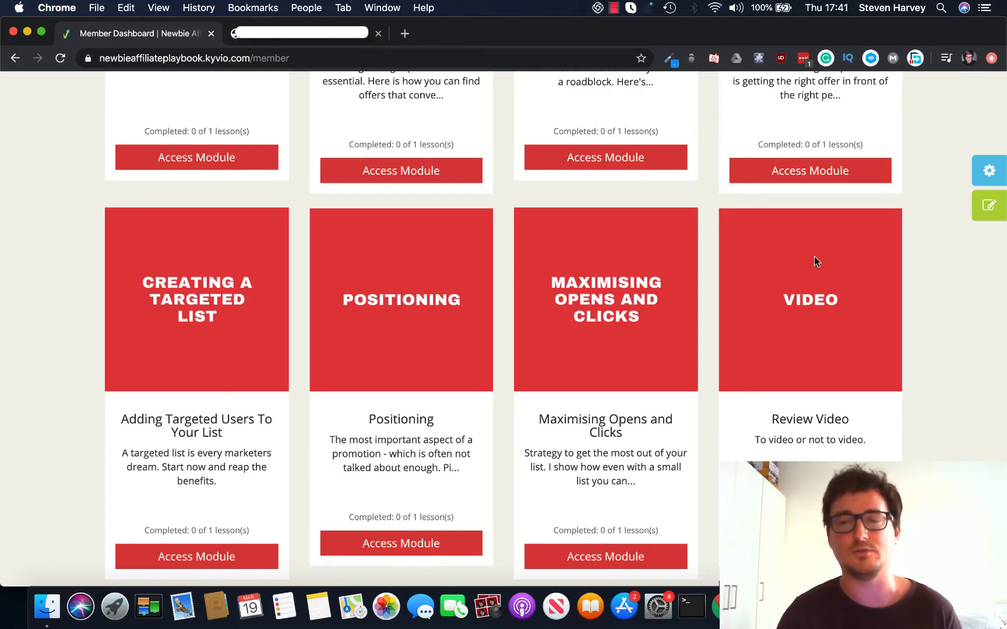
{"action": "mouse_move", "coordinate": [952, 283]}
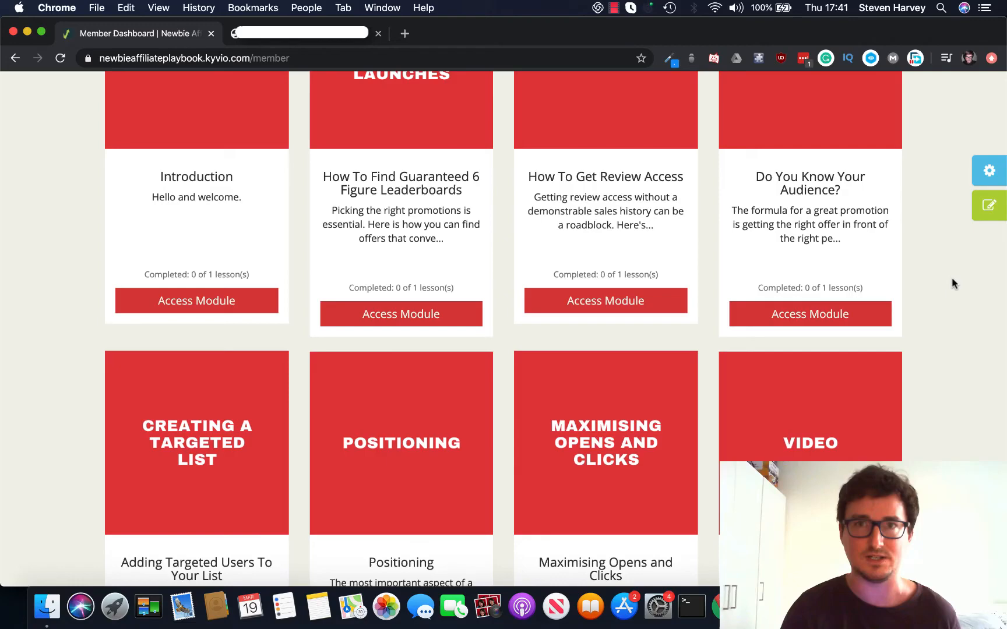
{"action": "scroll", "scroll_direction": "down", "scroll_amount": 3}
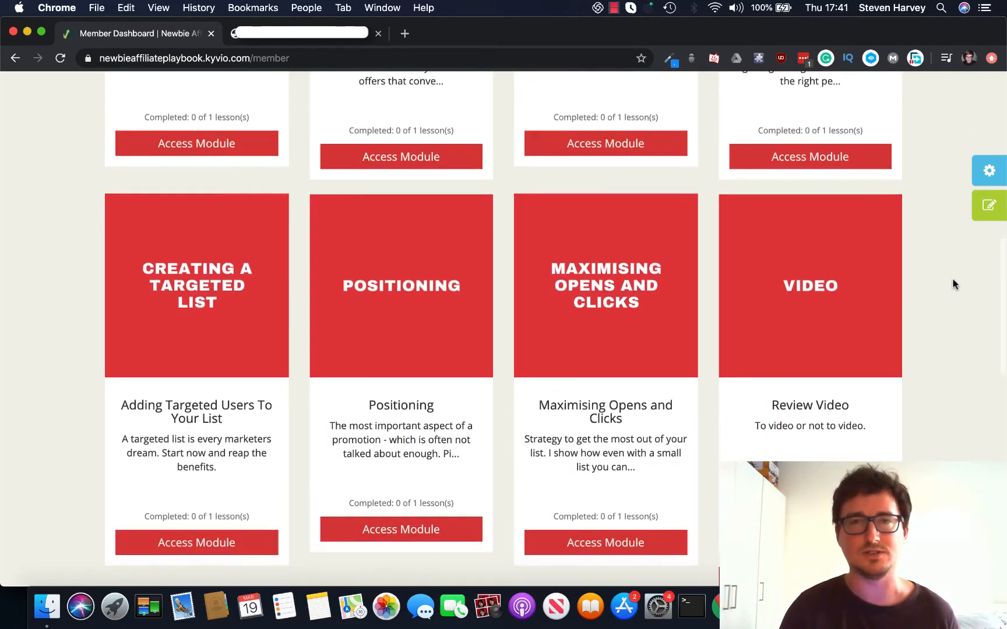